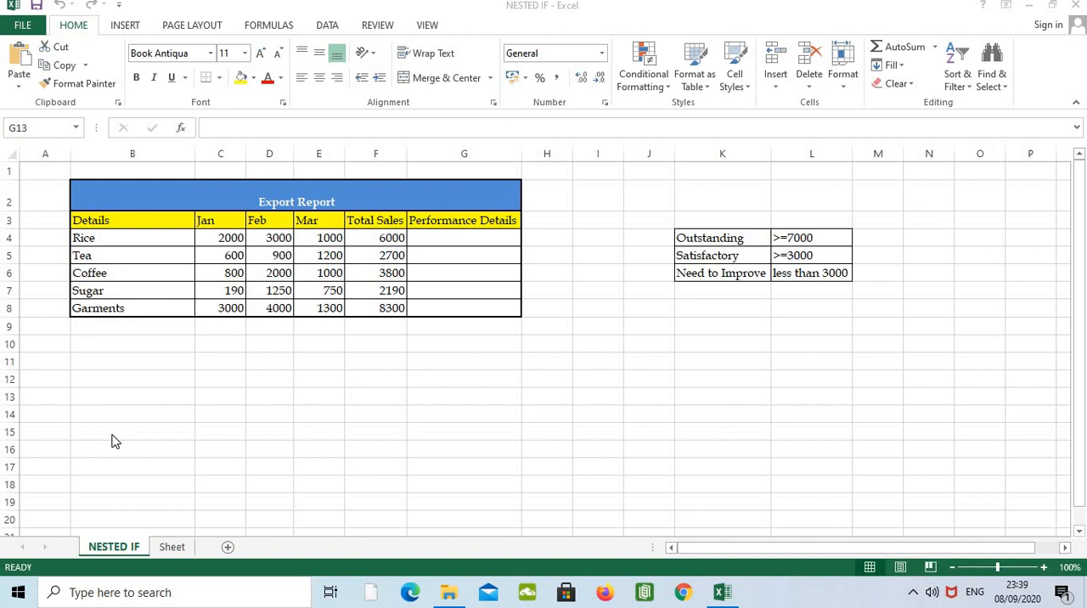
mouse_move(151, 243)
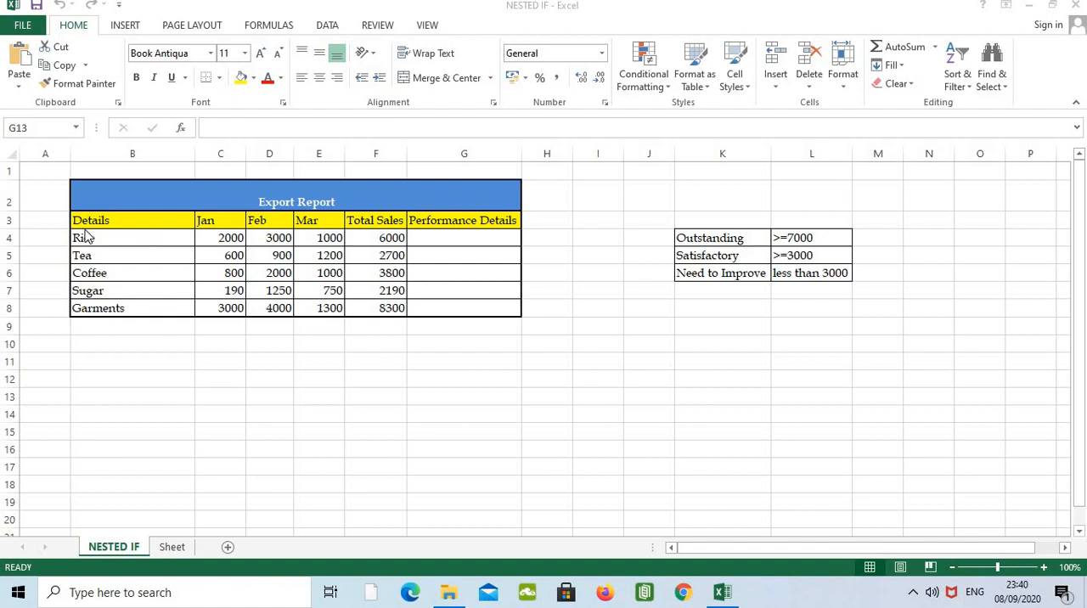
Review Rice's total sales formula and the Outstanding, Satisfactory and under-3000 rating thresholds.
left_click(220, 220)
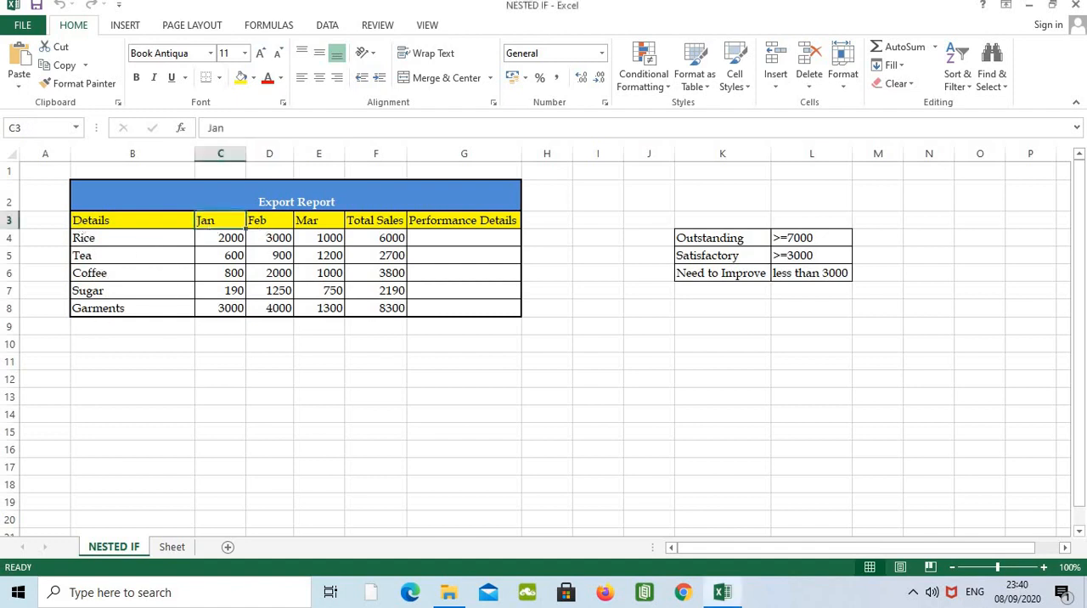
left_click(376, 237)
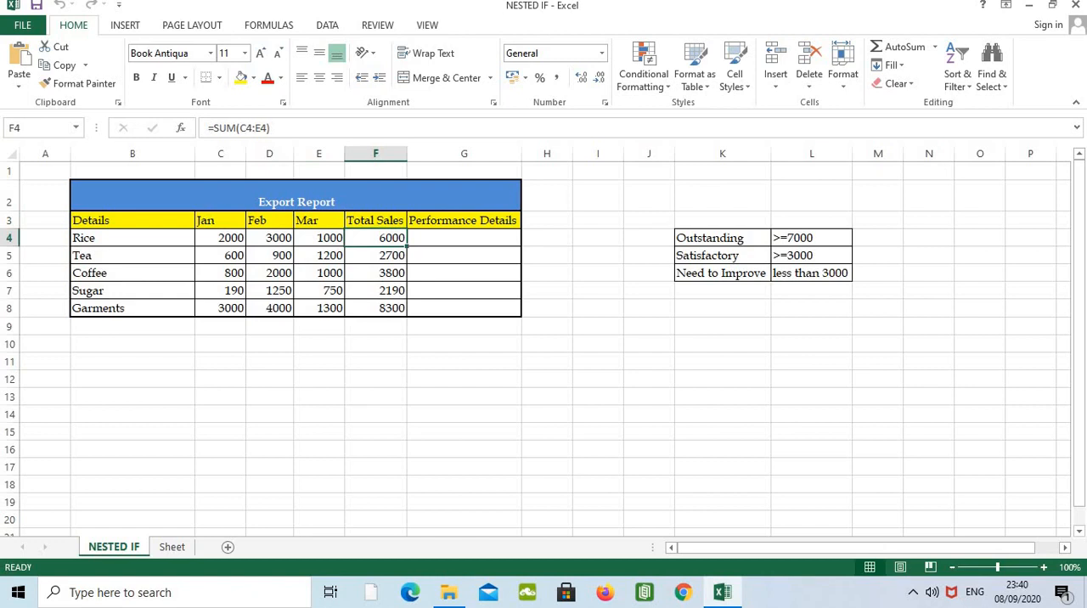
mouse_move(436, 248)
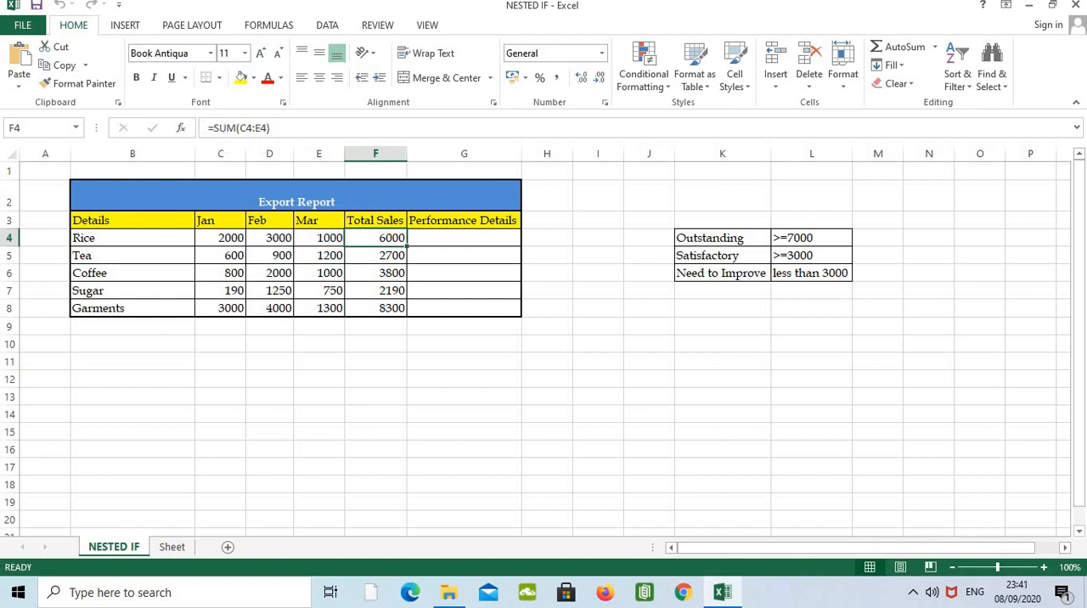
mouse_move(762, 236)
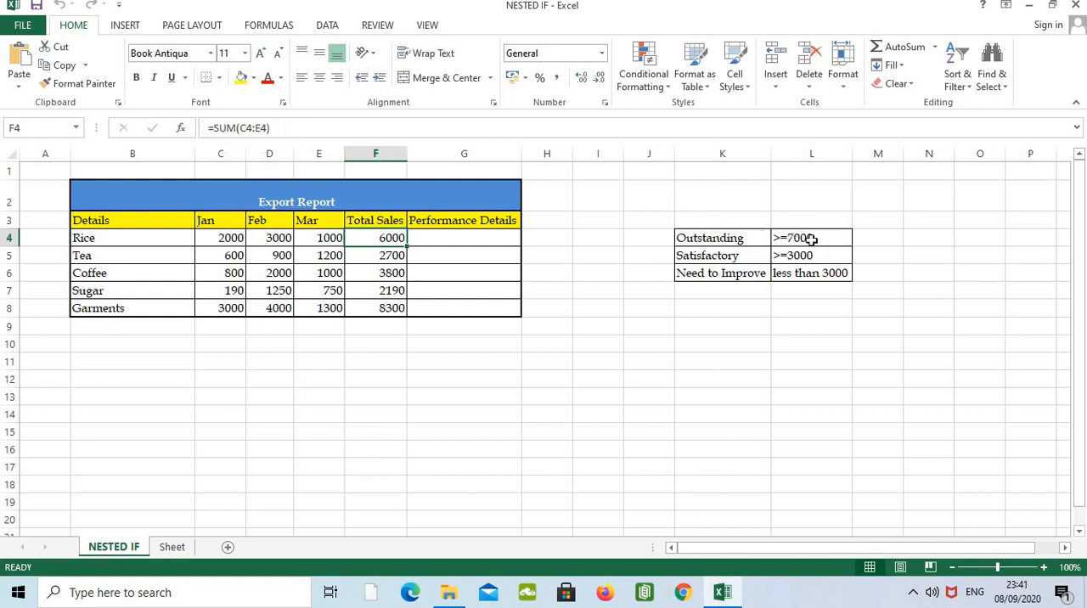
left_click(710, 237)
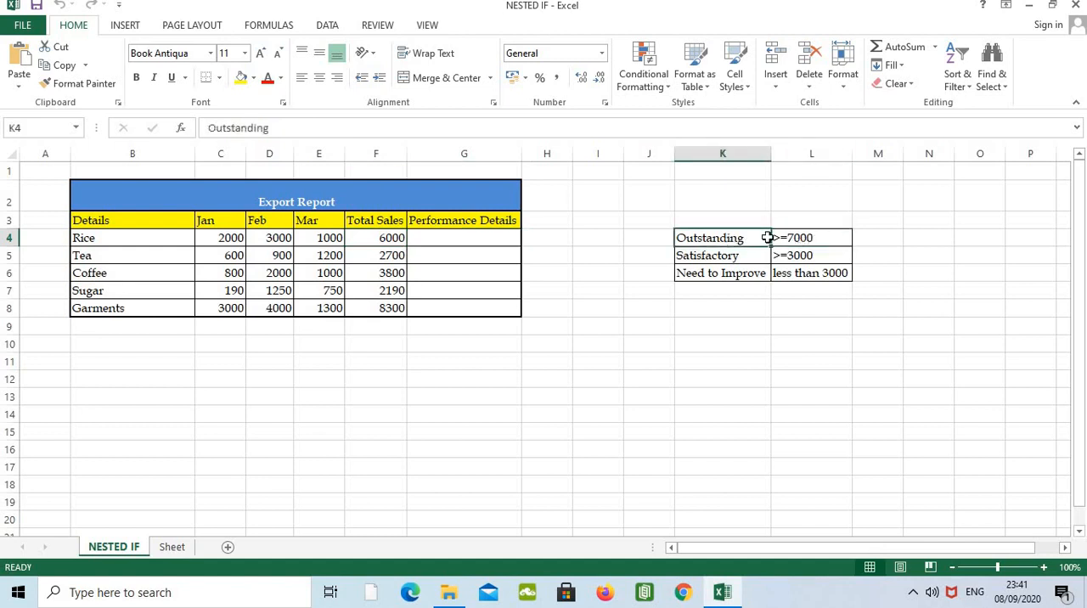
left_click(812, 255)
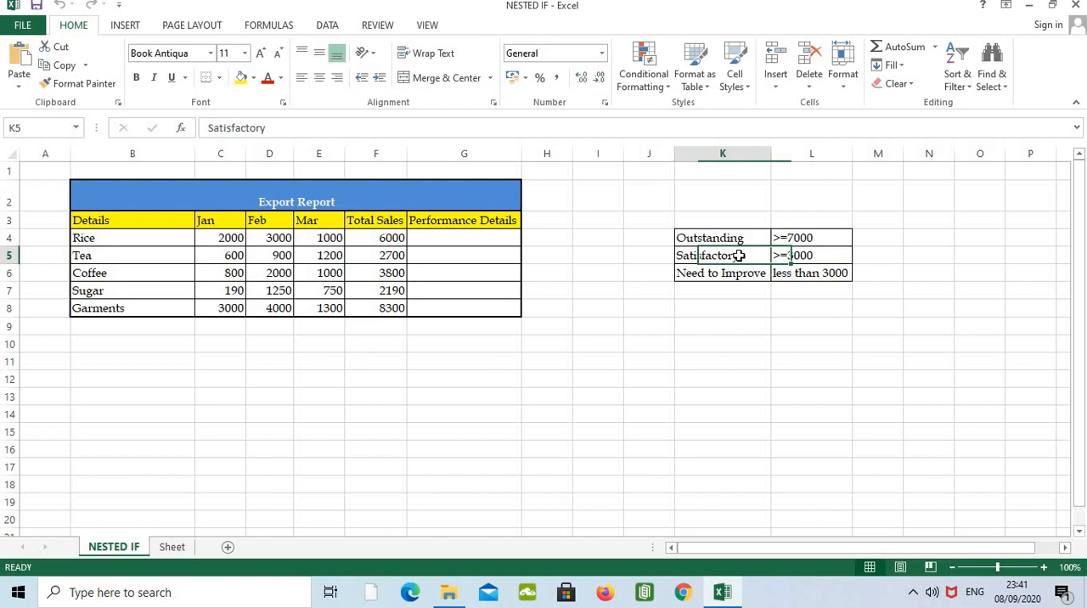
left_click(810, 273)
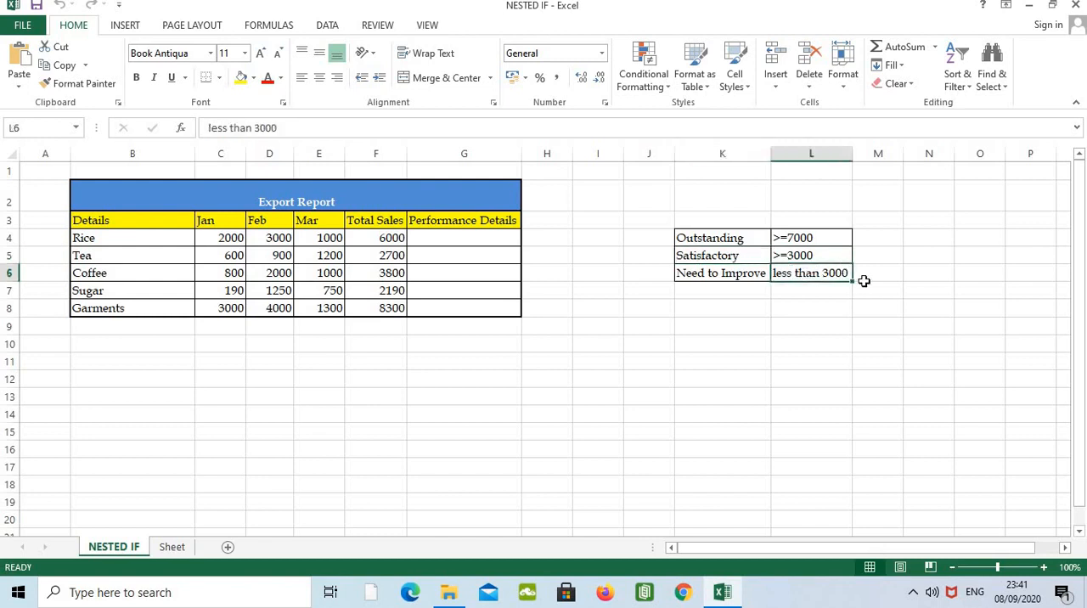
left_click(722, 273)
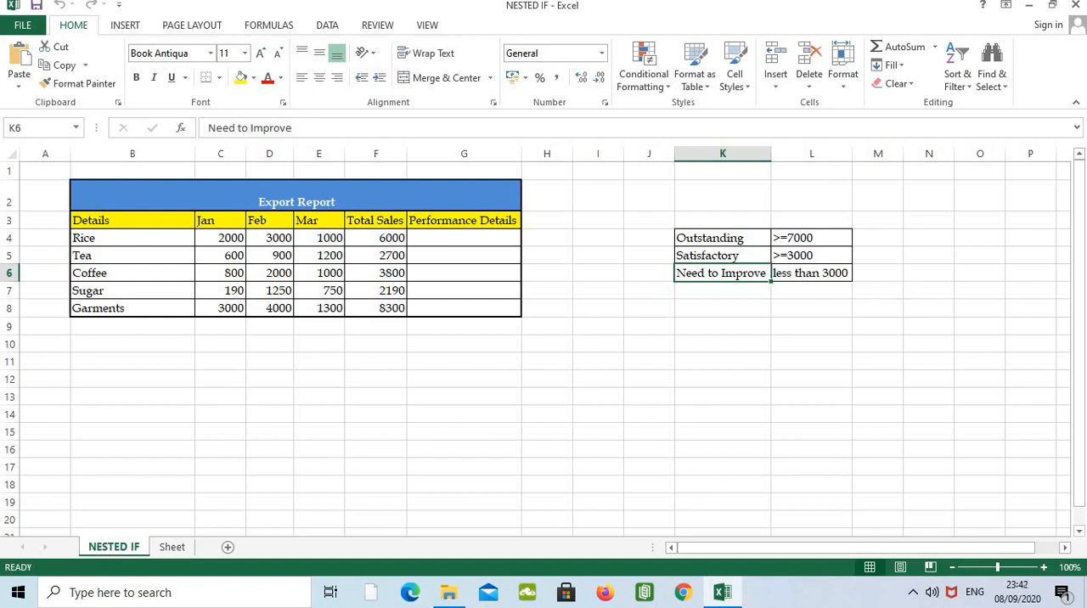
mouse_move(767, 264)
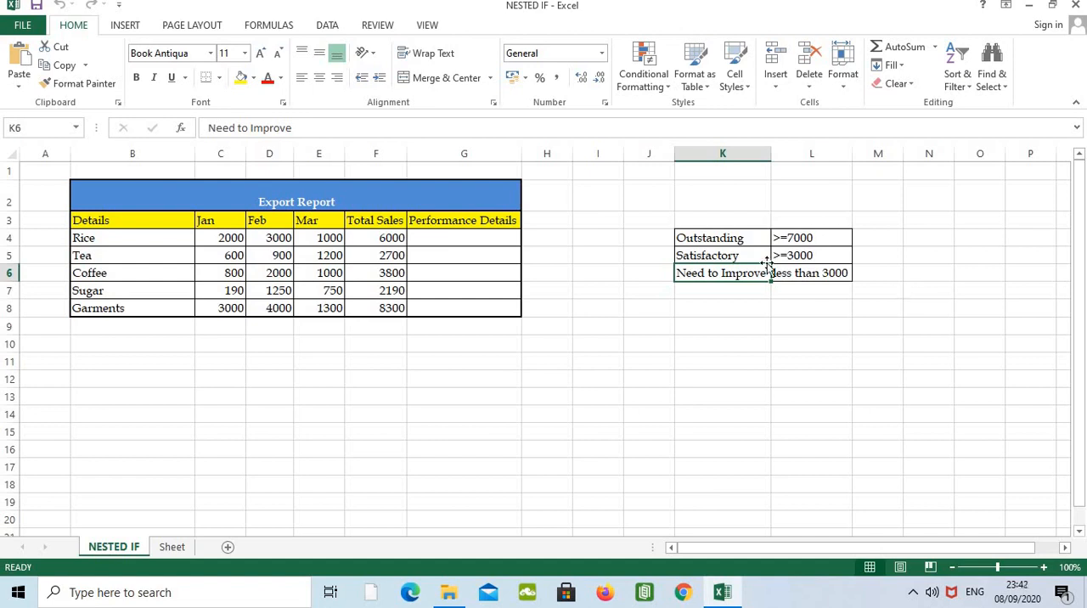
In G4, start typing =IF(F4>7000,"OUTSTANDING", as the first rating condition.
left_click(464, 237)
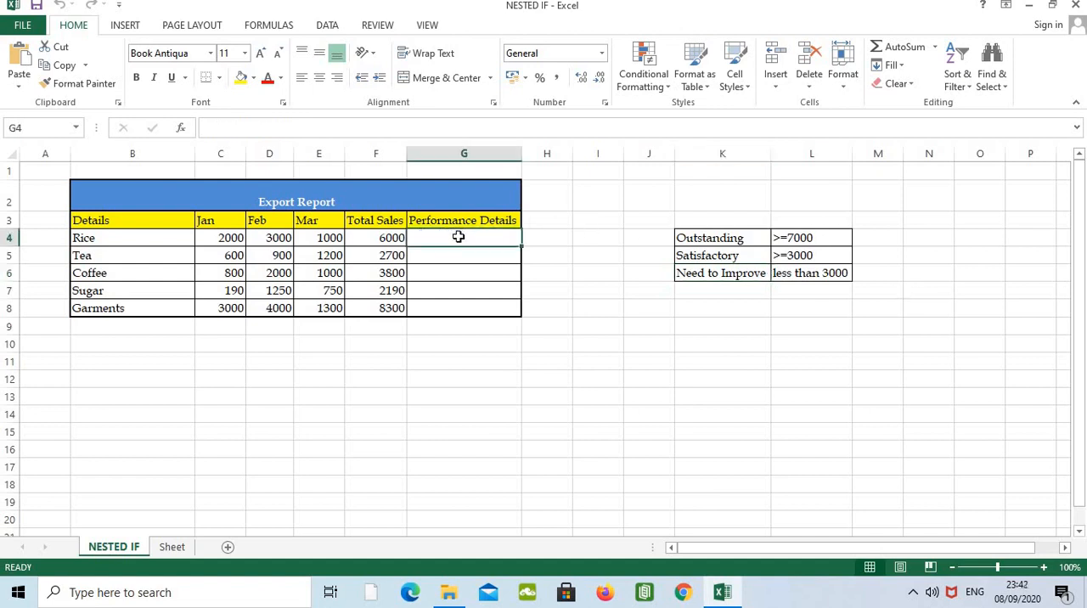
type("=")
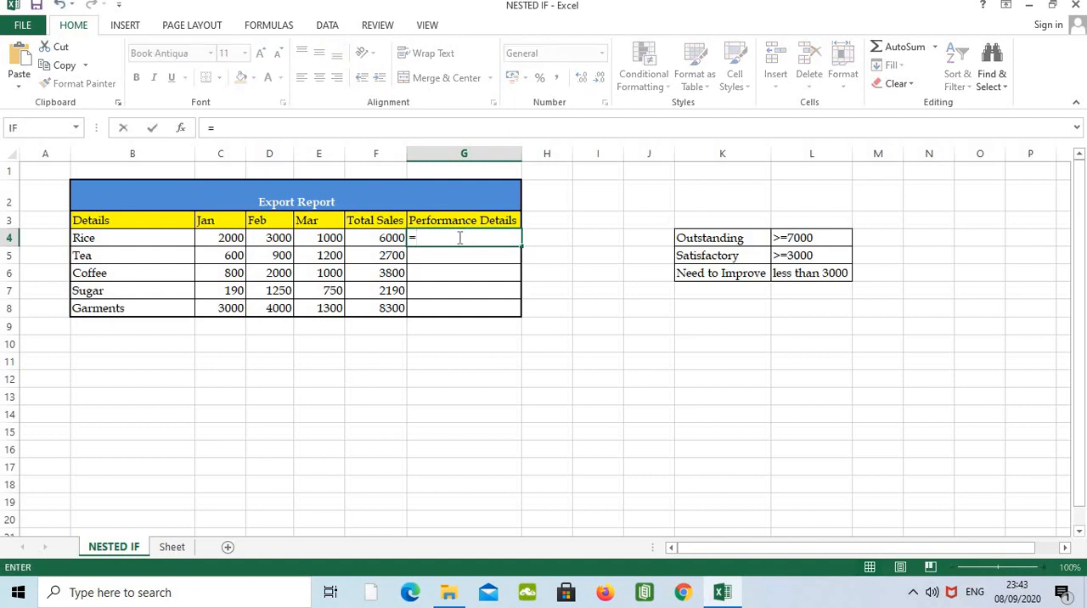
type("IF")
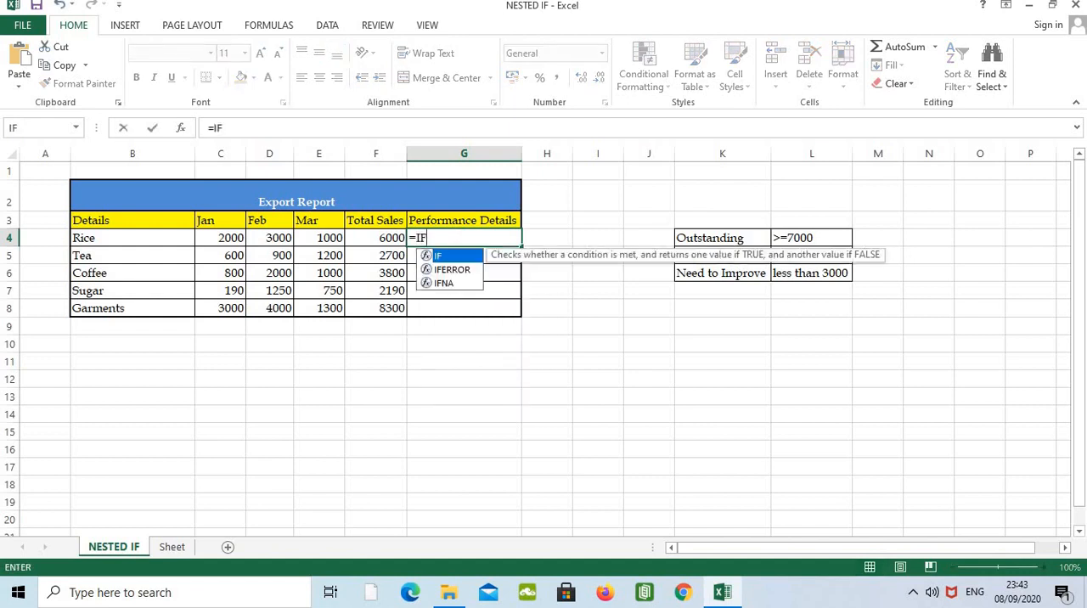
type("(")
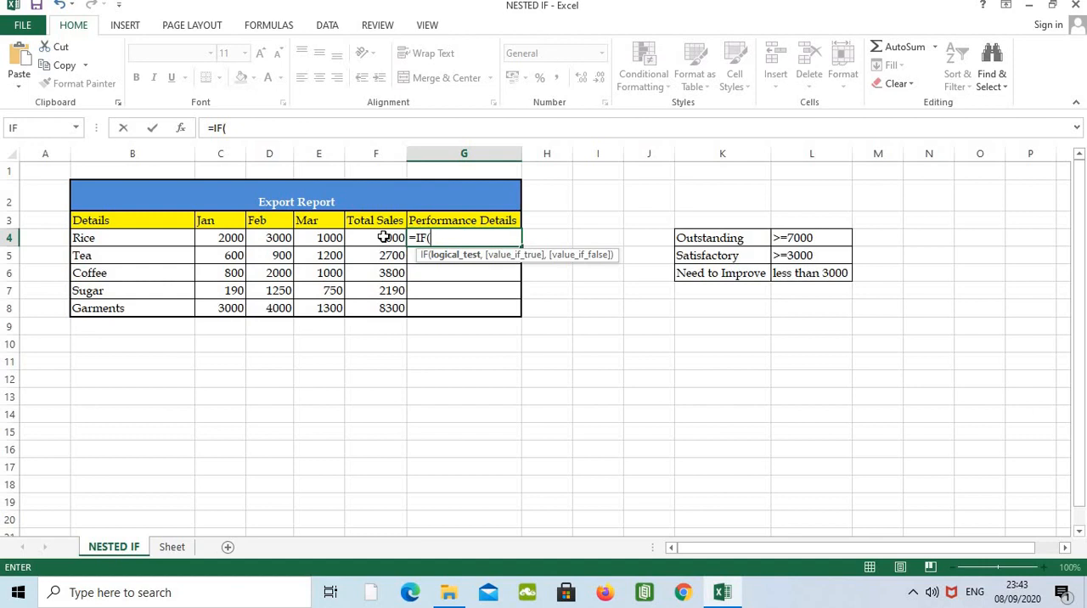
left_click(376, 237)
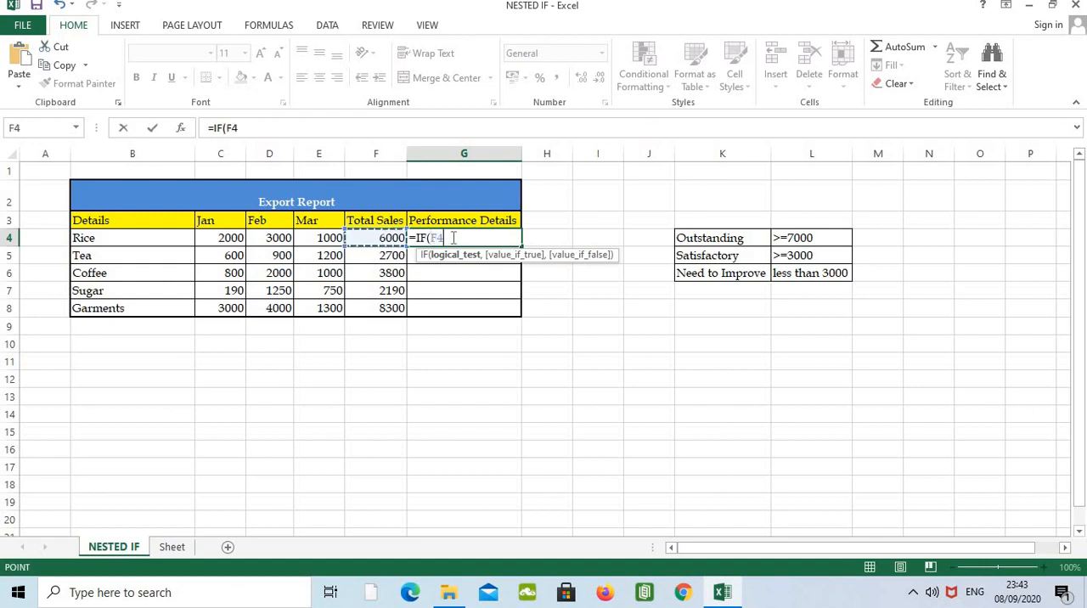
type(">70")
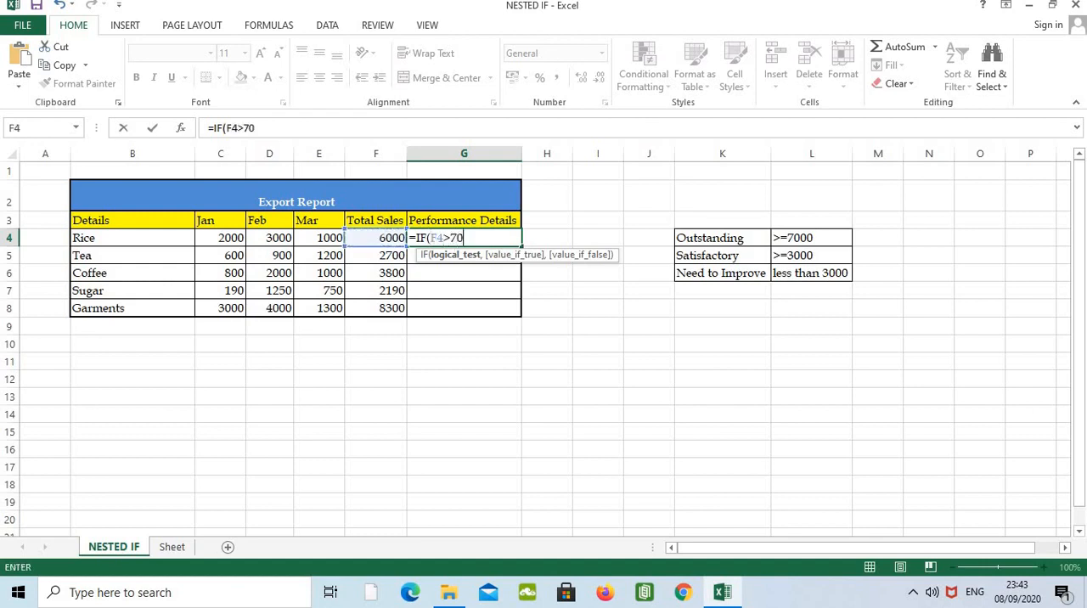
type("00")
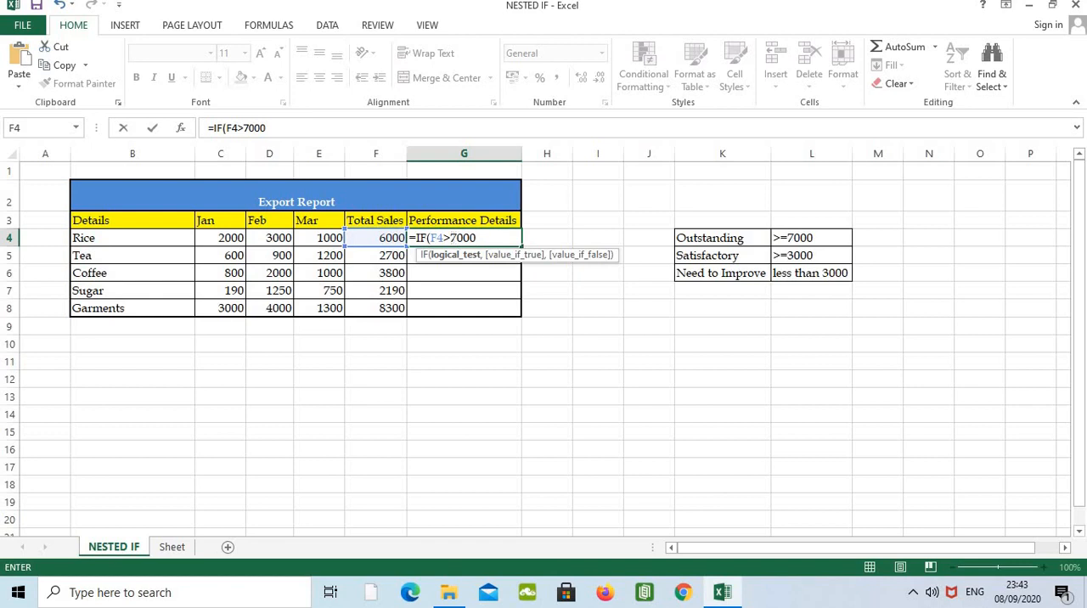
type(",")
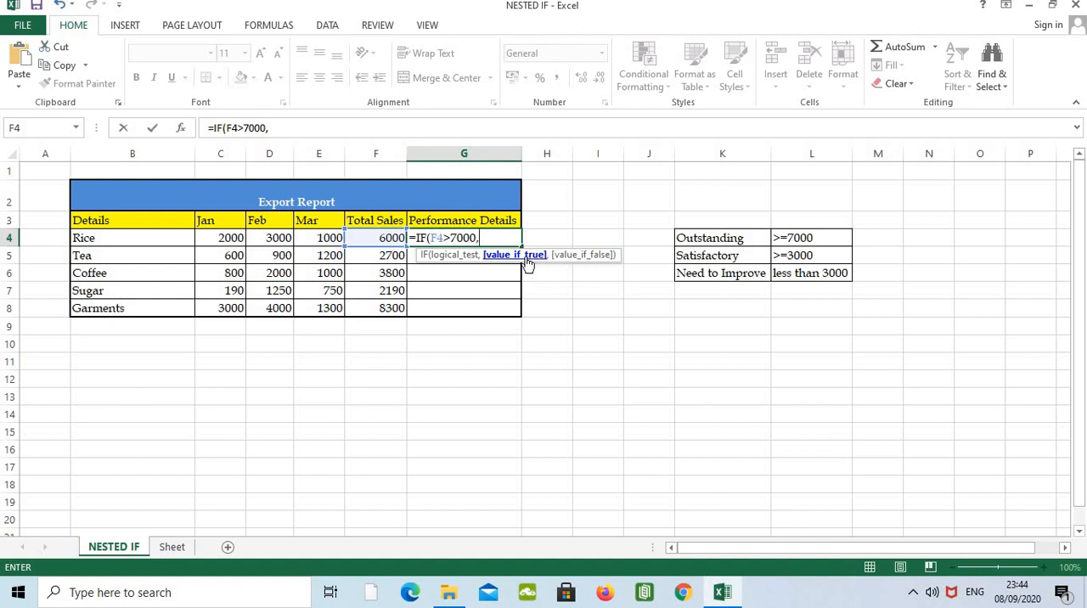
type("\"\"")
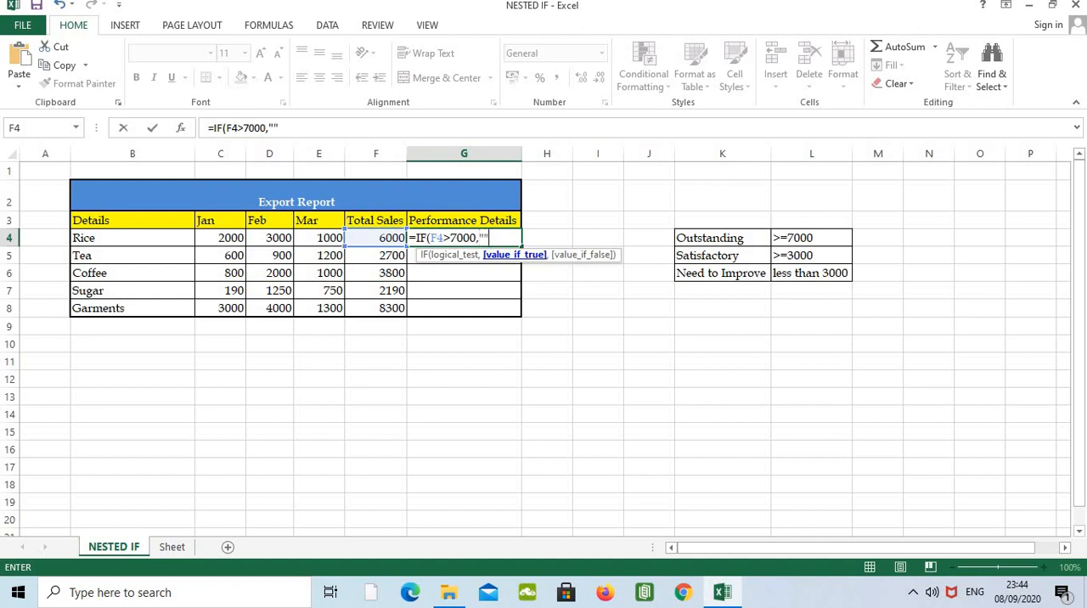
type("O")
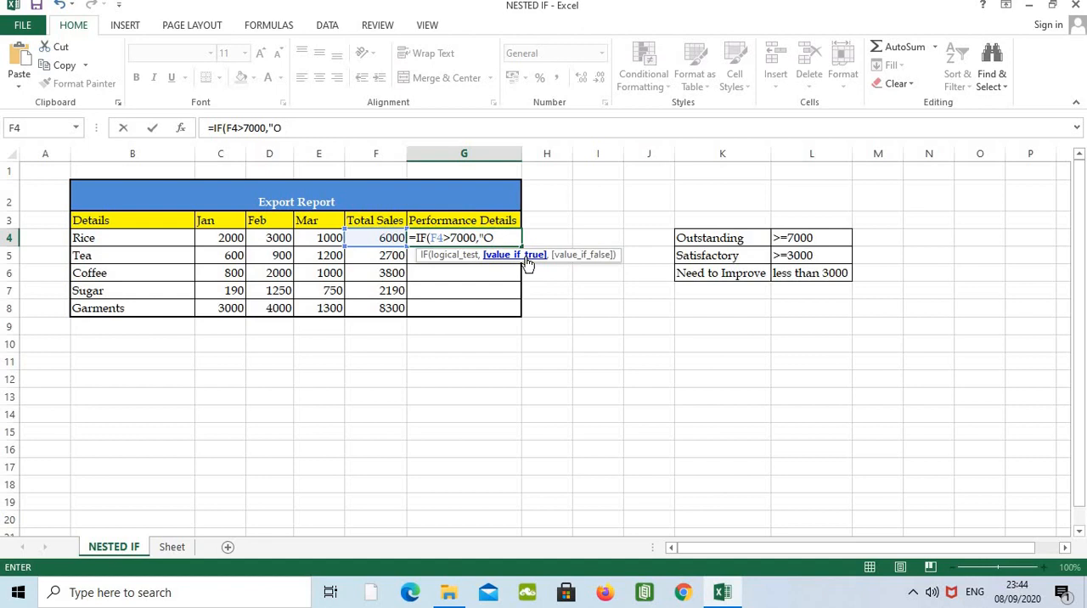
type("UTSTANDING\",")
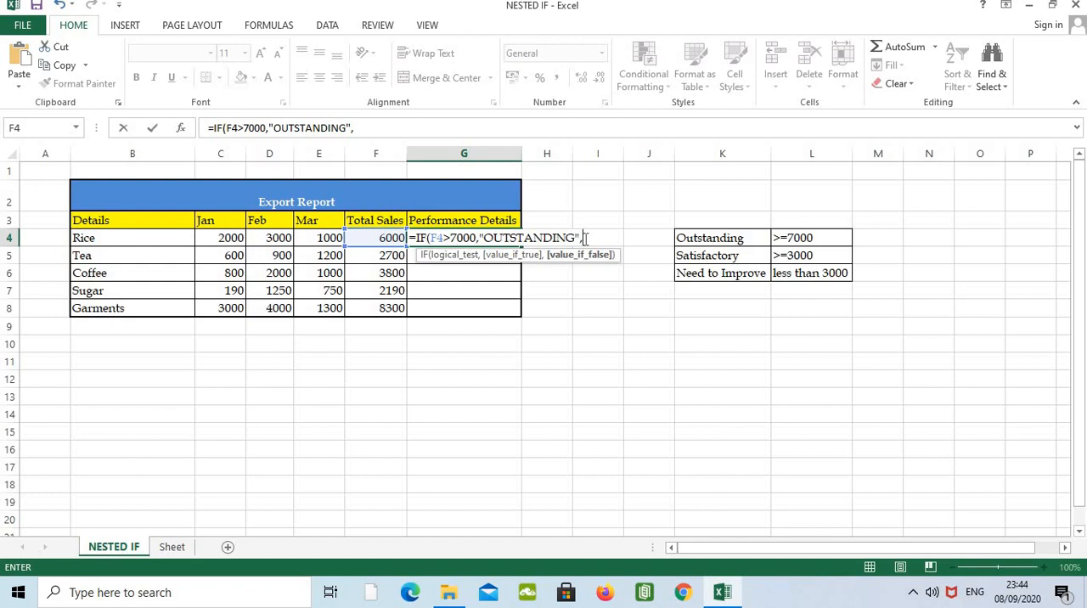
Add the nested IF(F4>3000,"SATISFACTORY", condition to the G4 formula.
type("IF(")
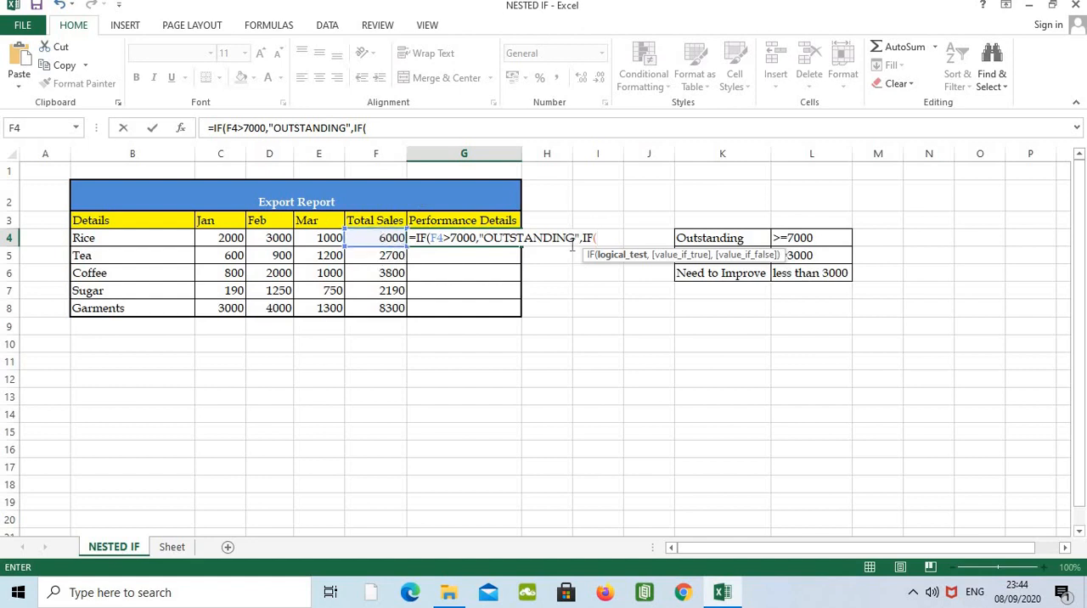
type("F4>3000,\"")
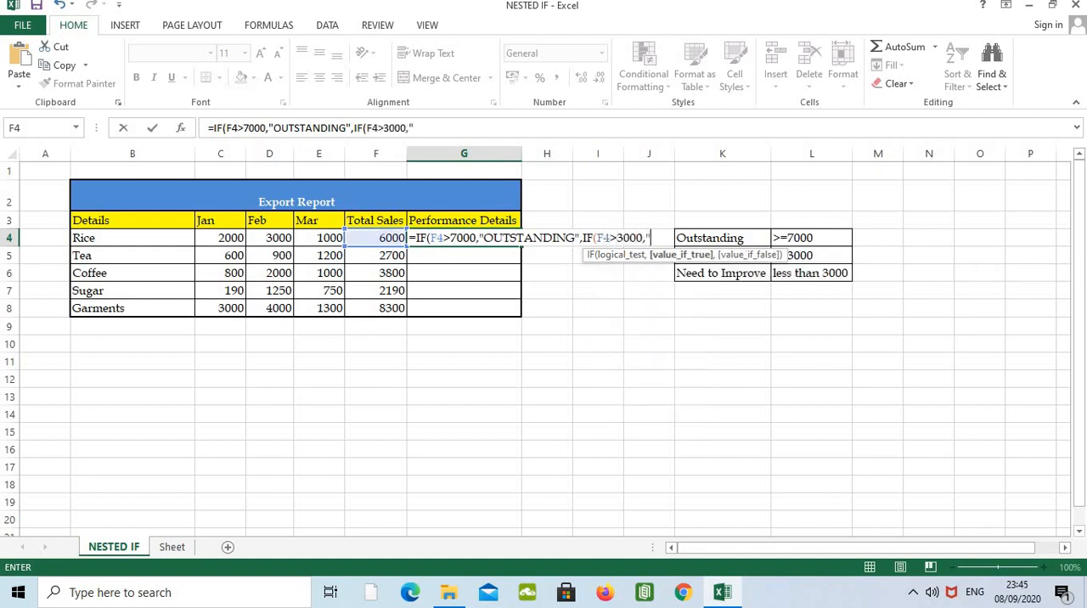
type("S")
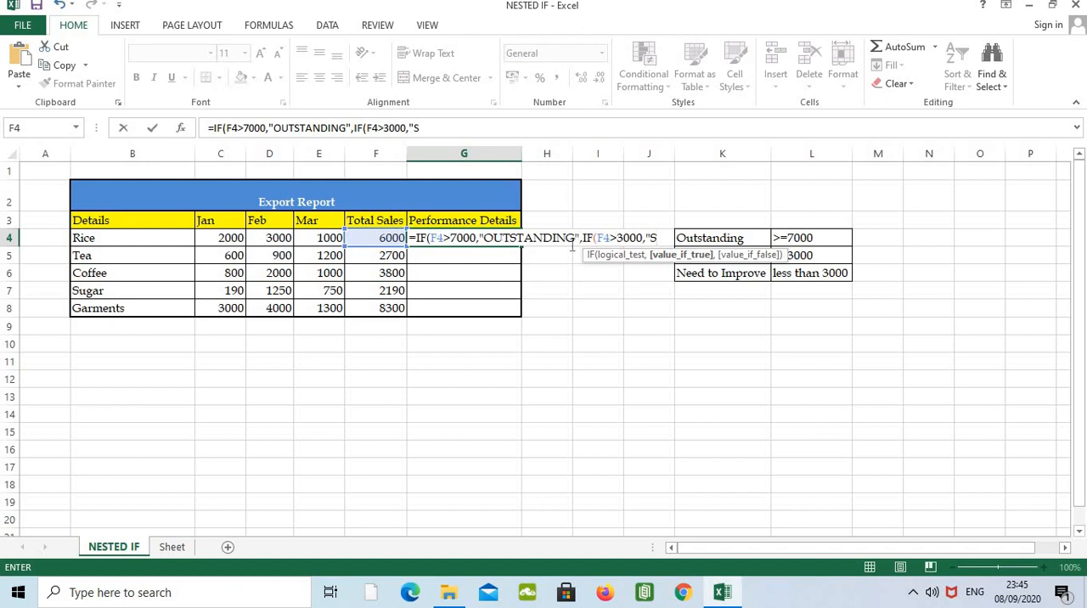
type("ATISF")
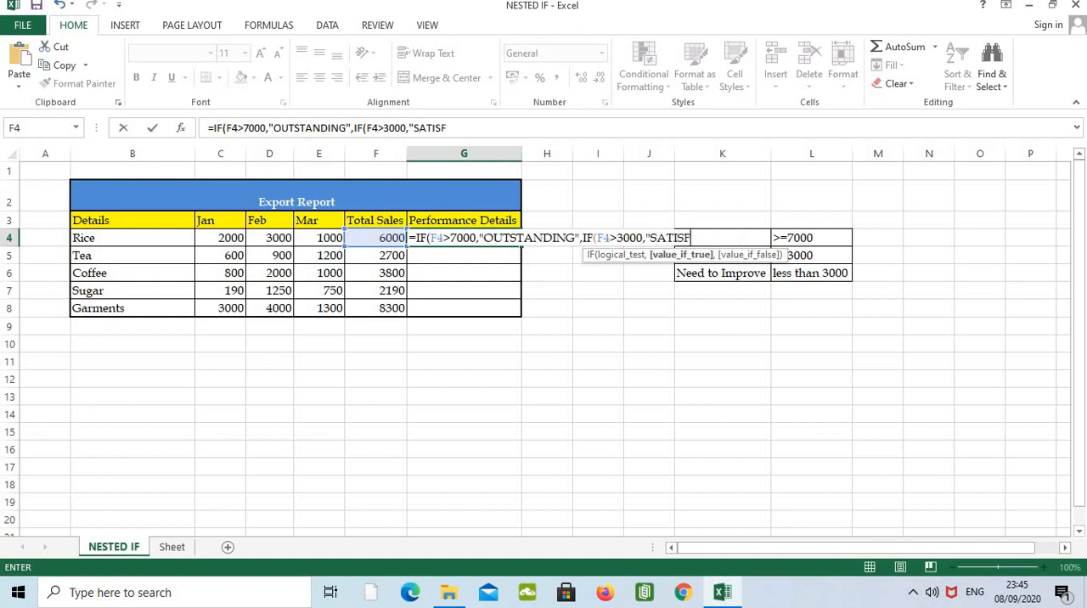
type("ACTO")
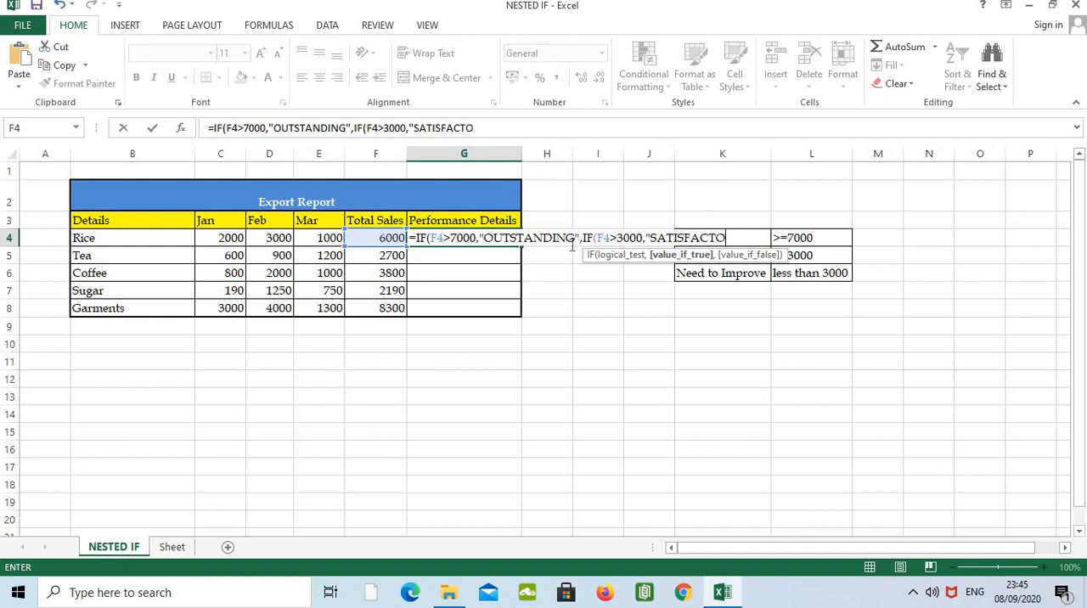
type("RY")
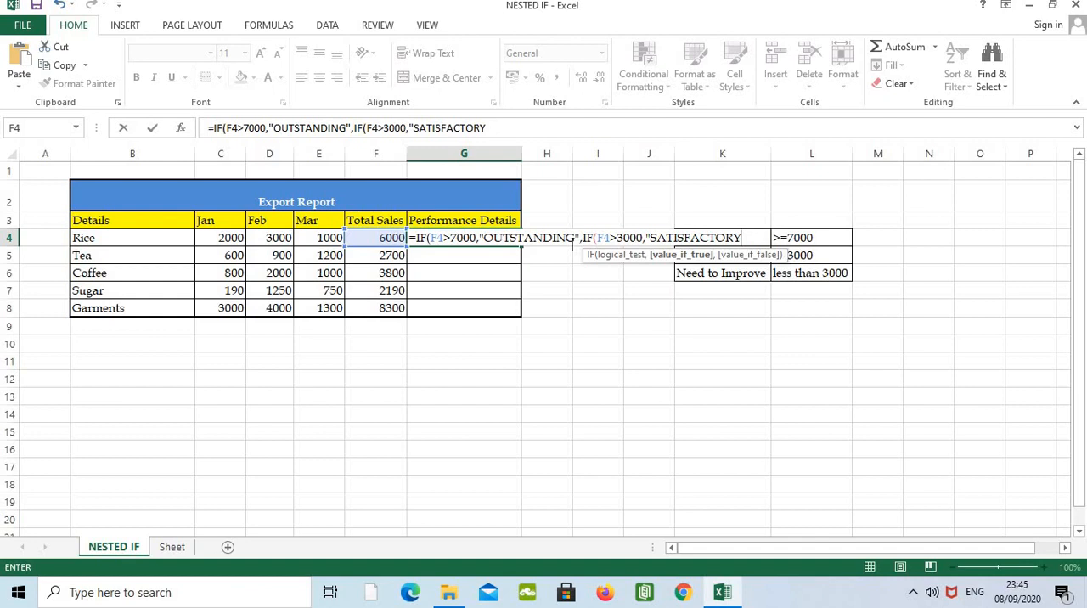
type(",")
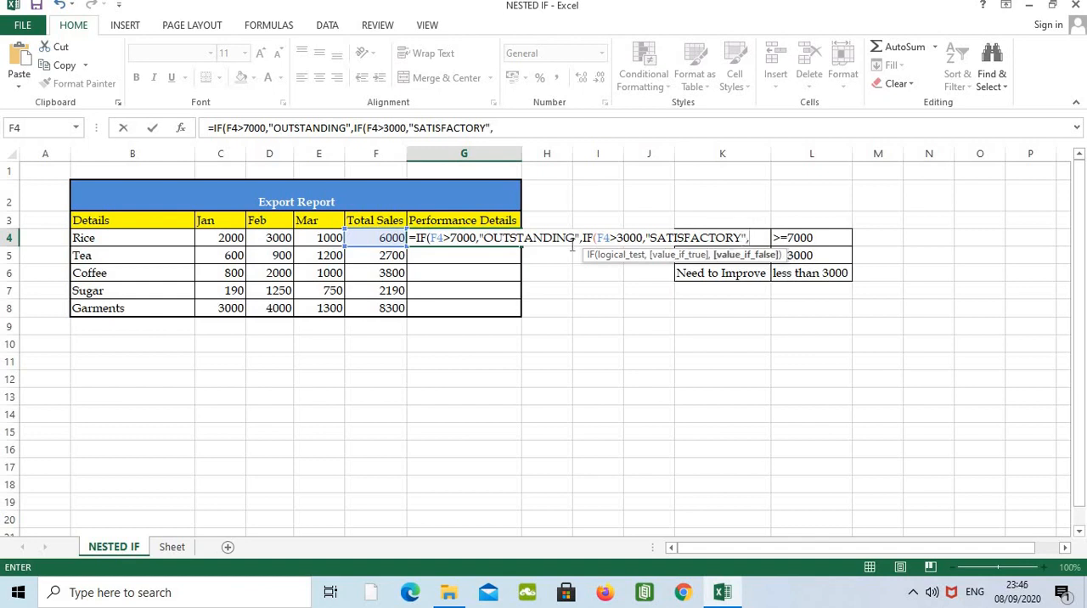
Finish with "NEED TO IMPROVE")), then commit the formula so G4 shows SATISFACTORY.
type("\"NEED TO")
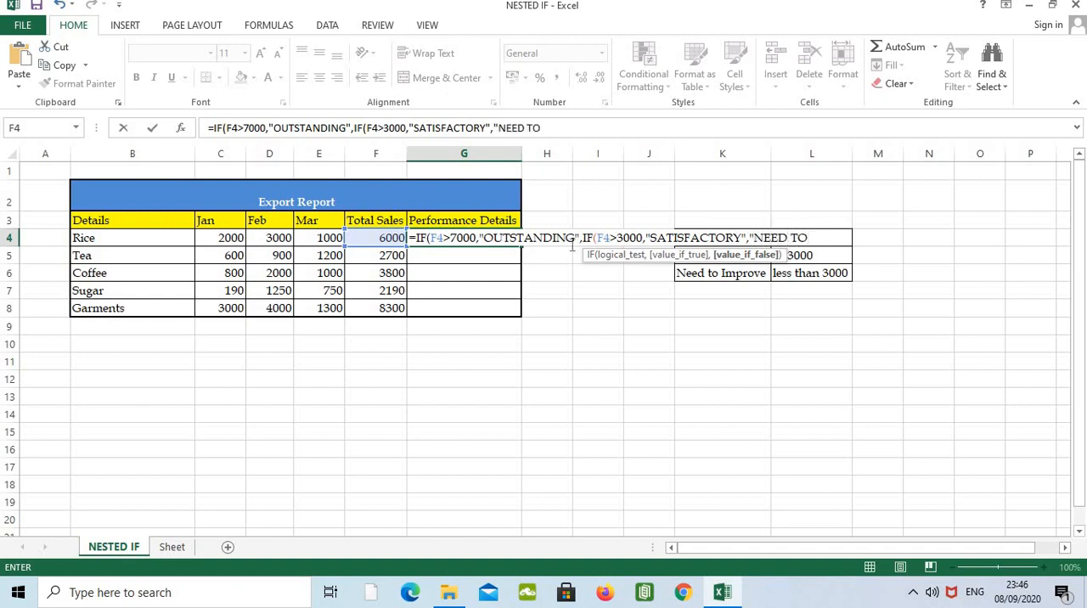
type("IMPR")
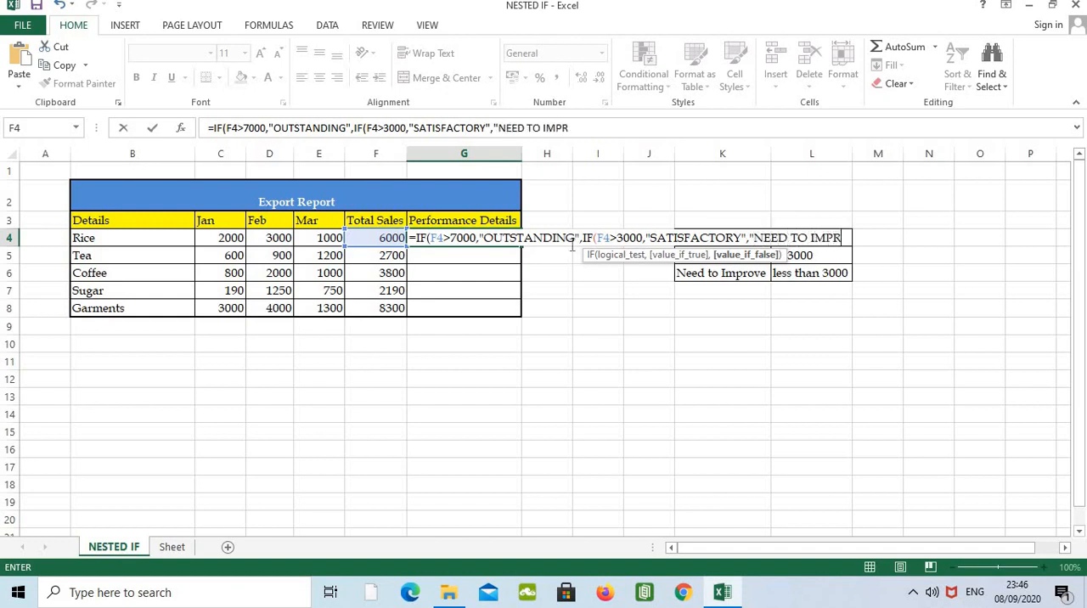
type("OVE")
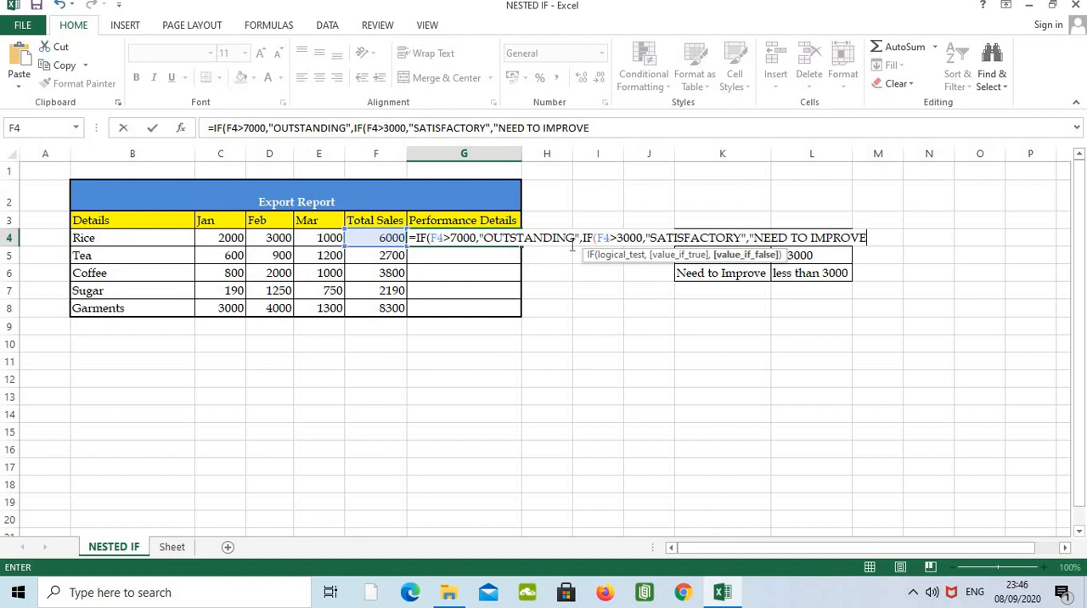
type("\"")
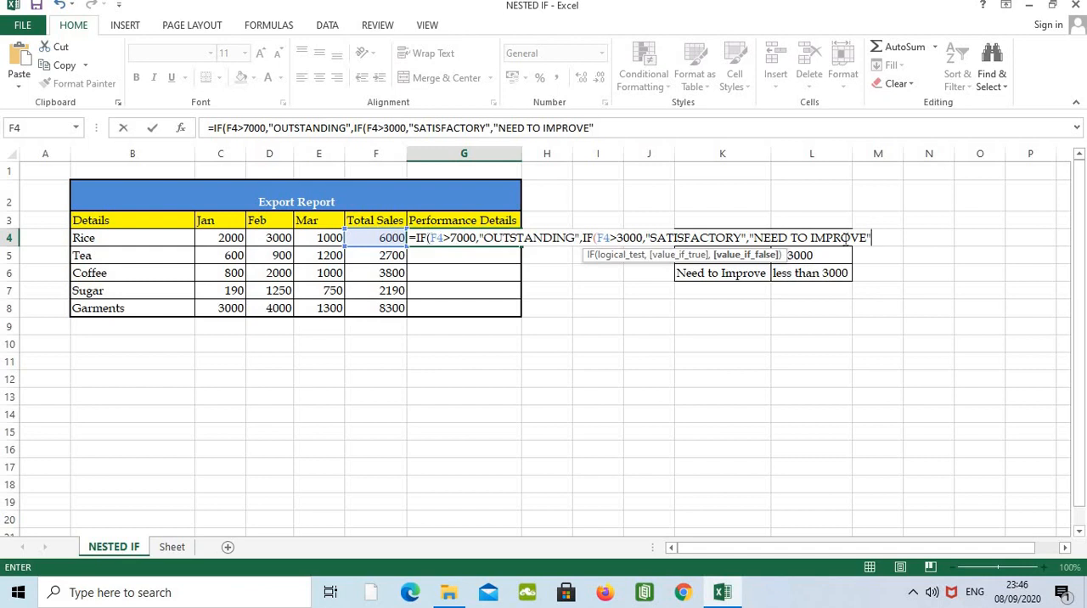
type("))")
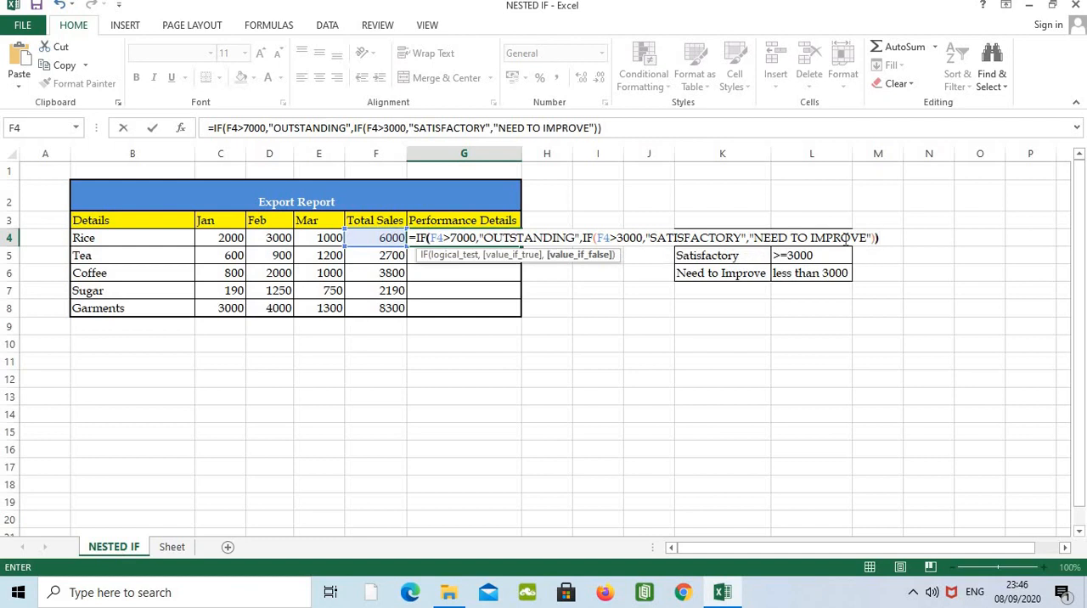
key("enter")
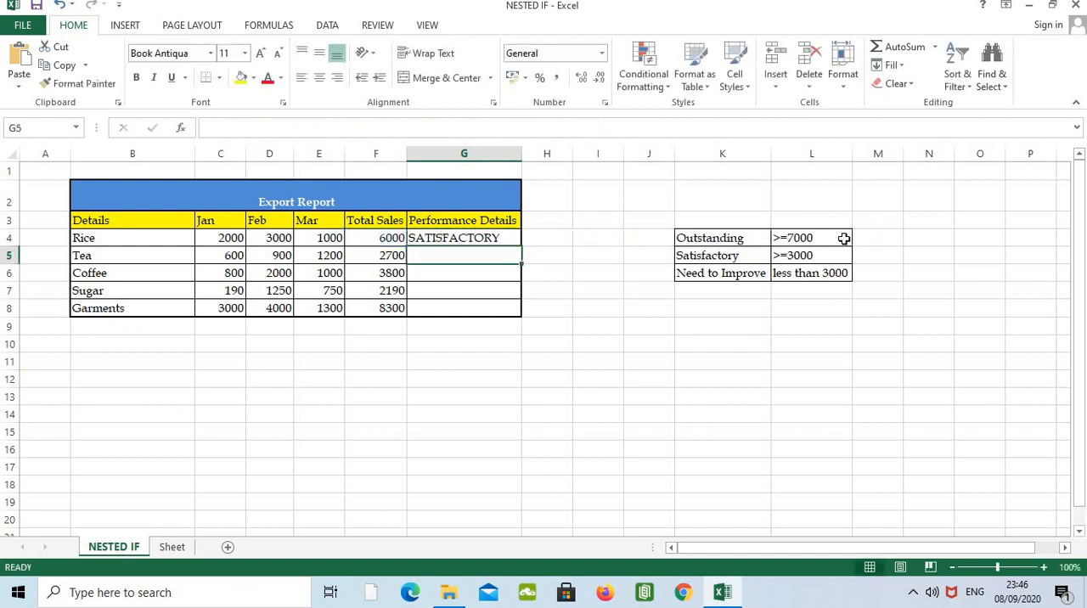
Fill the G4 nested IF rating down to G8 for Tea, Coffee, Sugar and Garments.
left_click(375, 238)
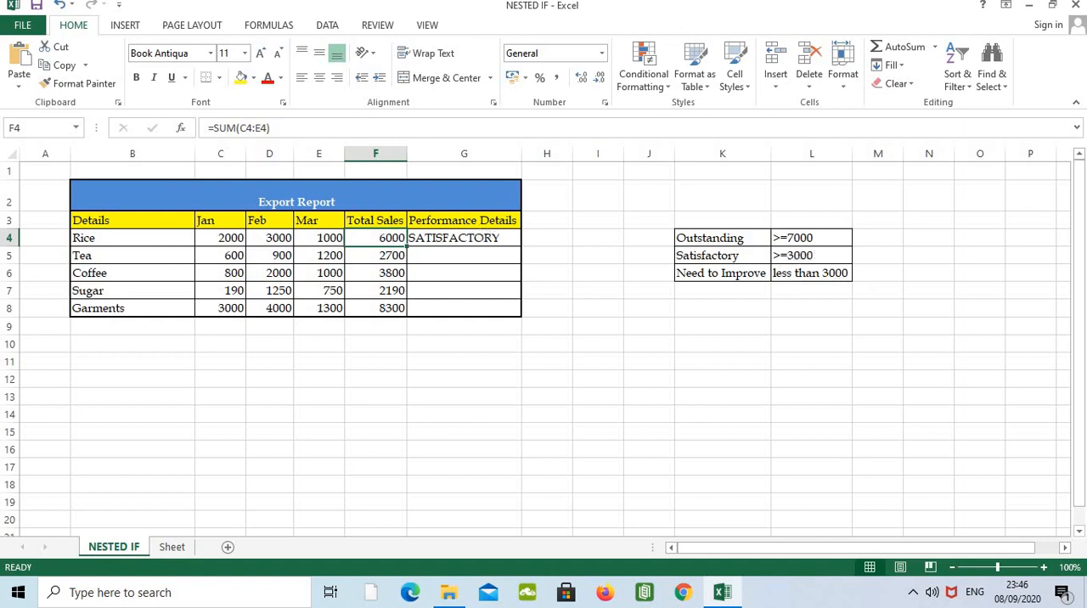
left_click(464, 238)
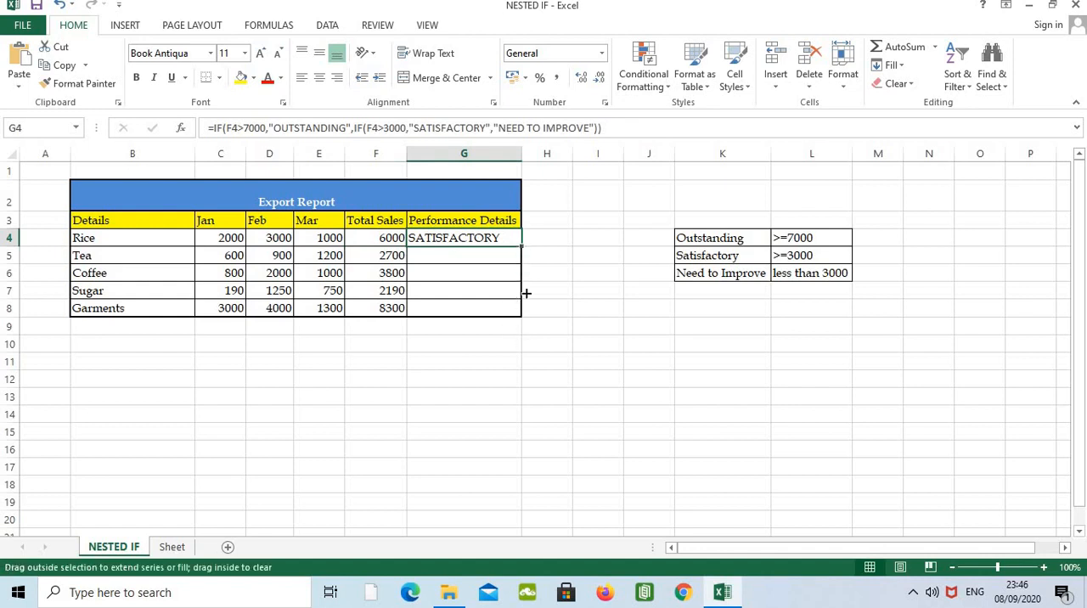
left_click_drag(521, 247, 522, 308)
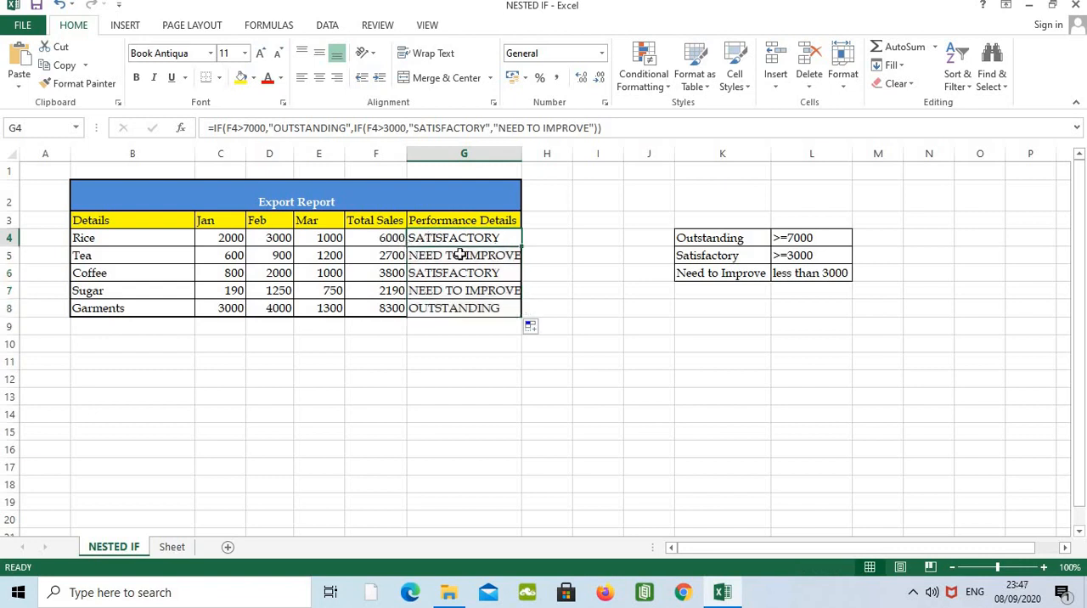
left_click(375, 255)
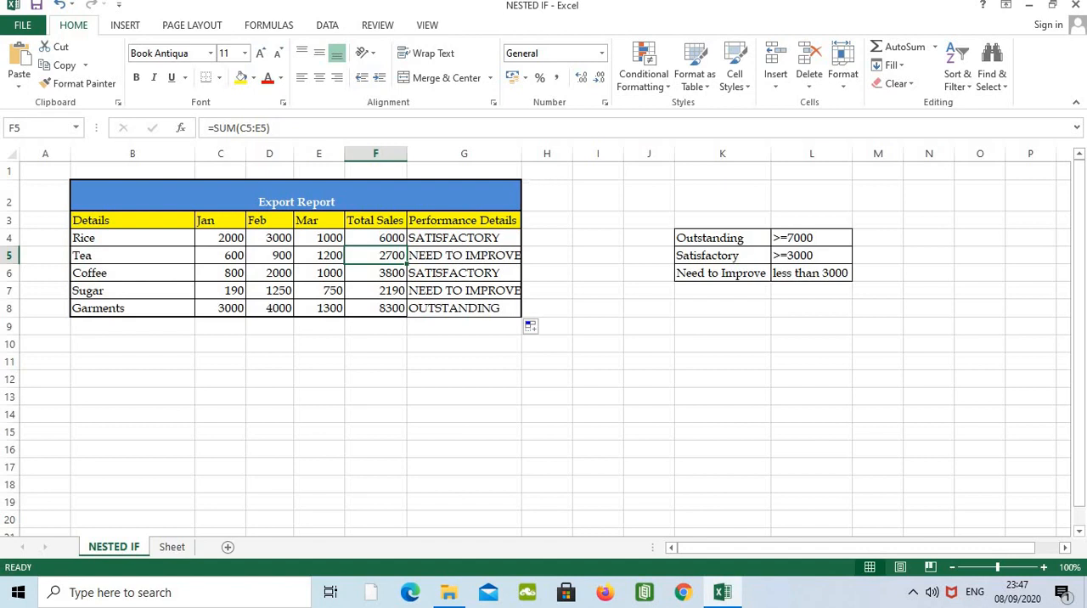
mouse_move(804, 237)
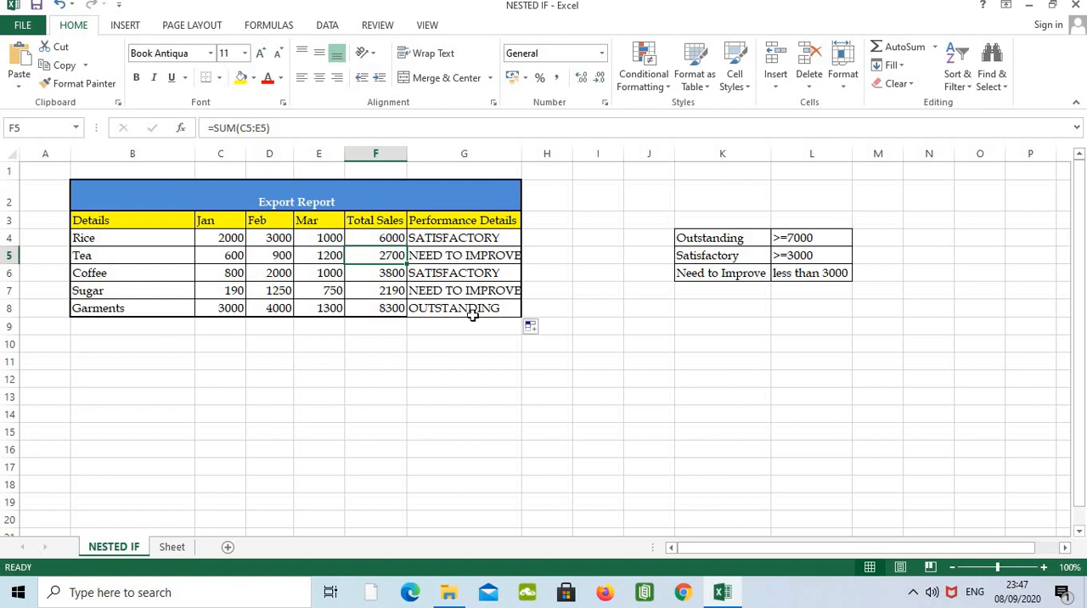
left_click(464, 237)
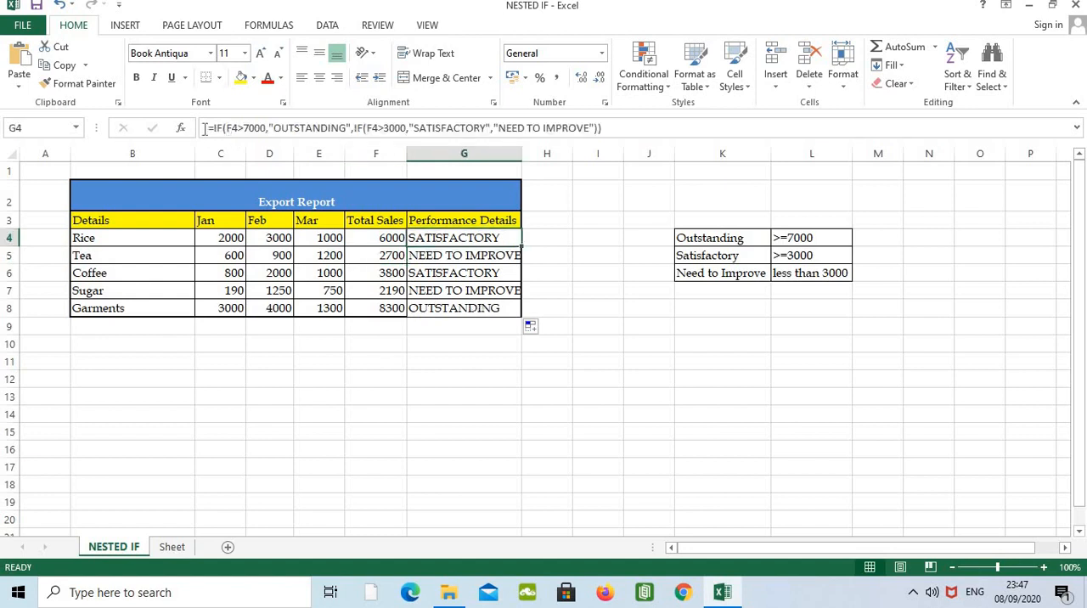
mouse_move(208, 128)
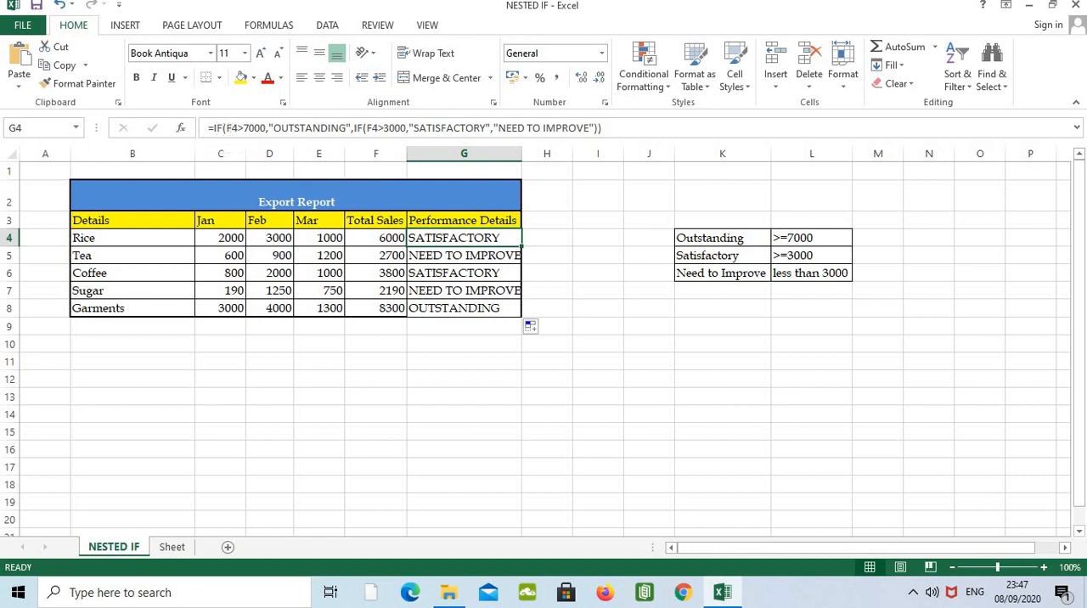
mouse_move(247, 128)
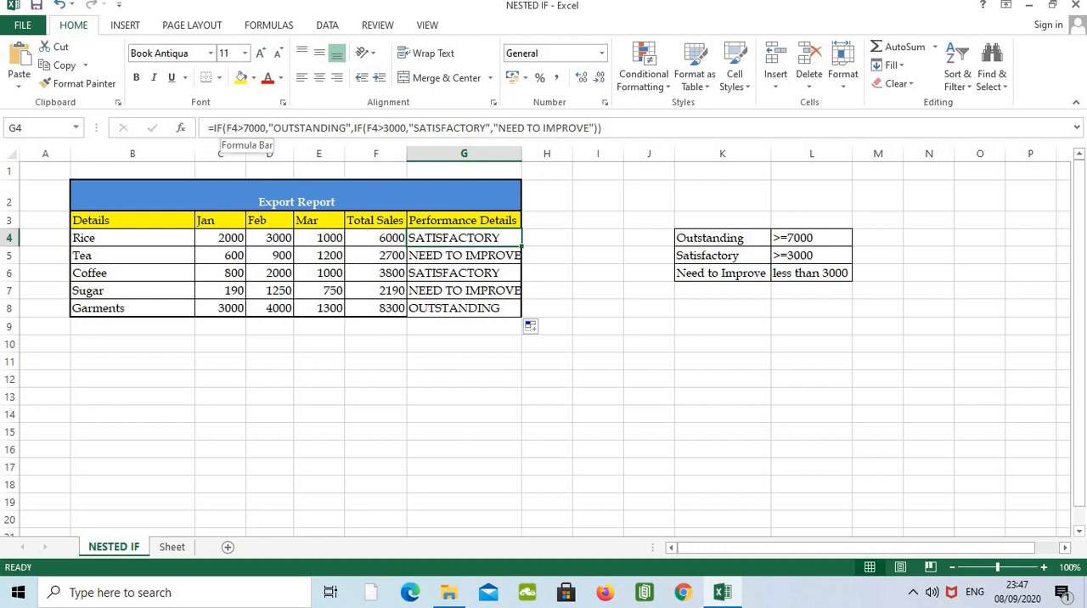
mouse_move(378, 151)
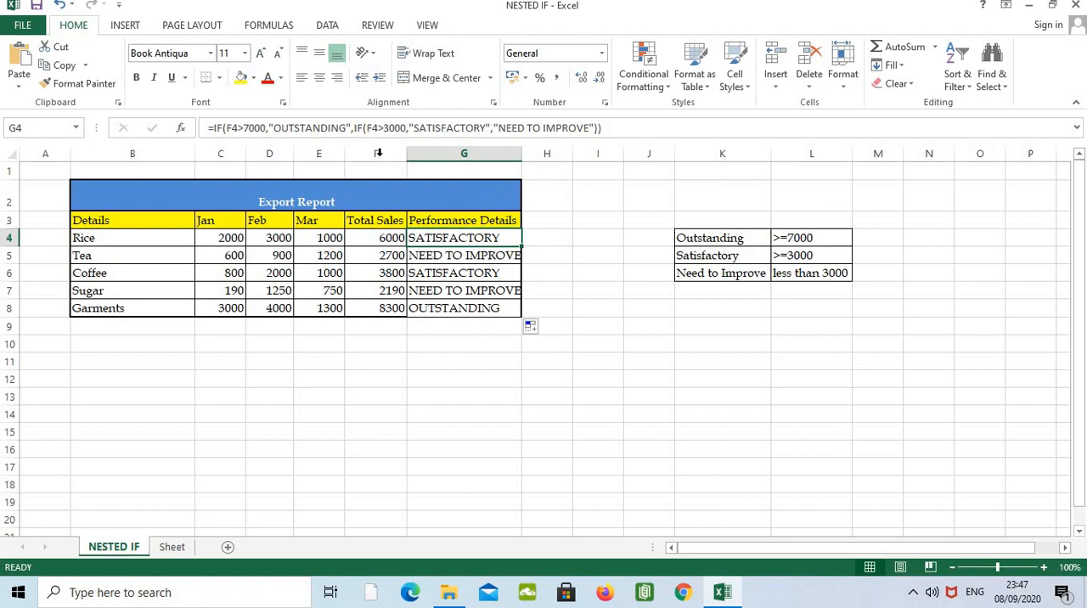
mouse_move(338, 130)
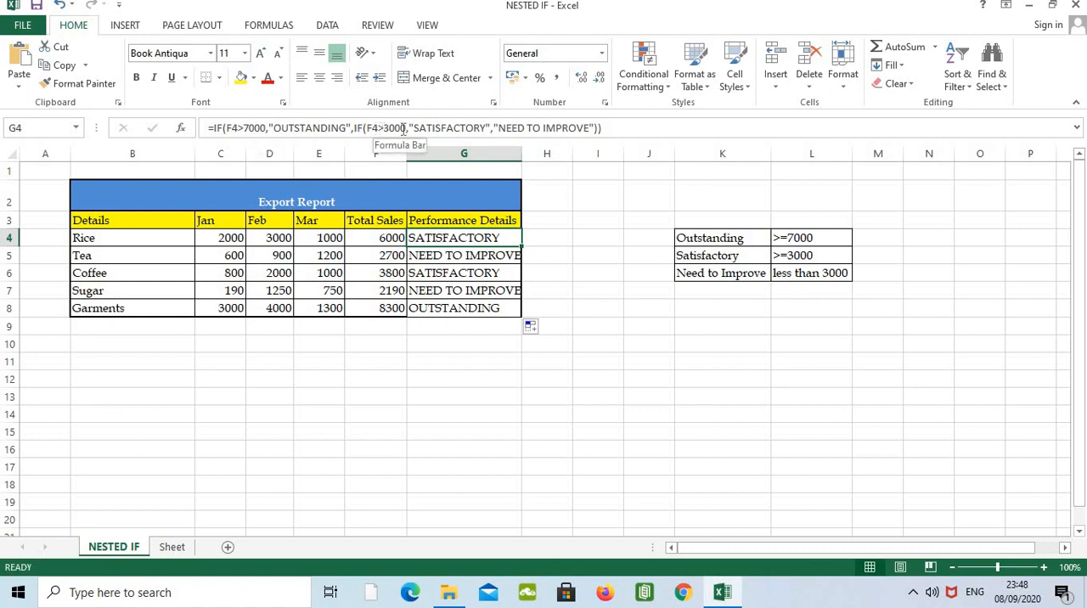
mouse_move(852, 272)
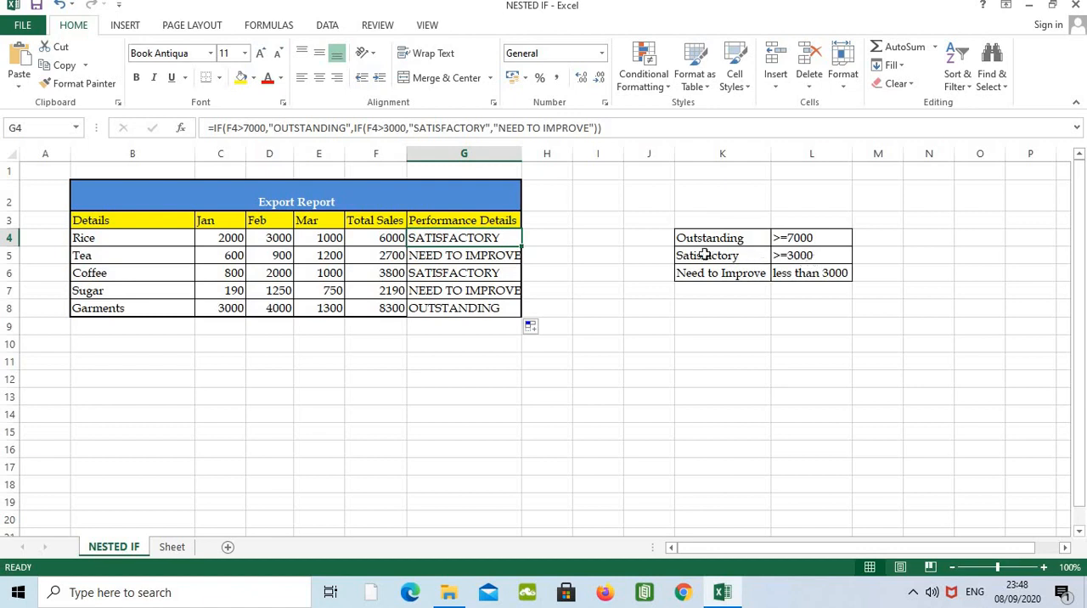
mouse_move(411, 127)
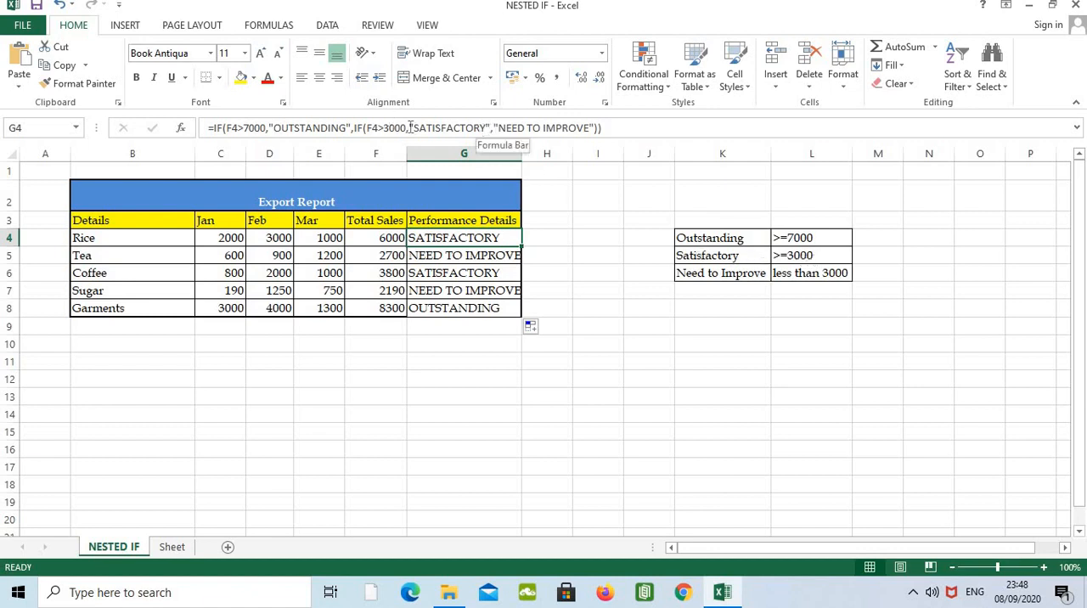
mouse_move(466, 127)
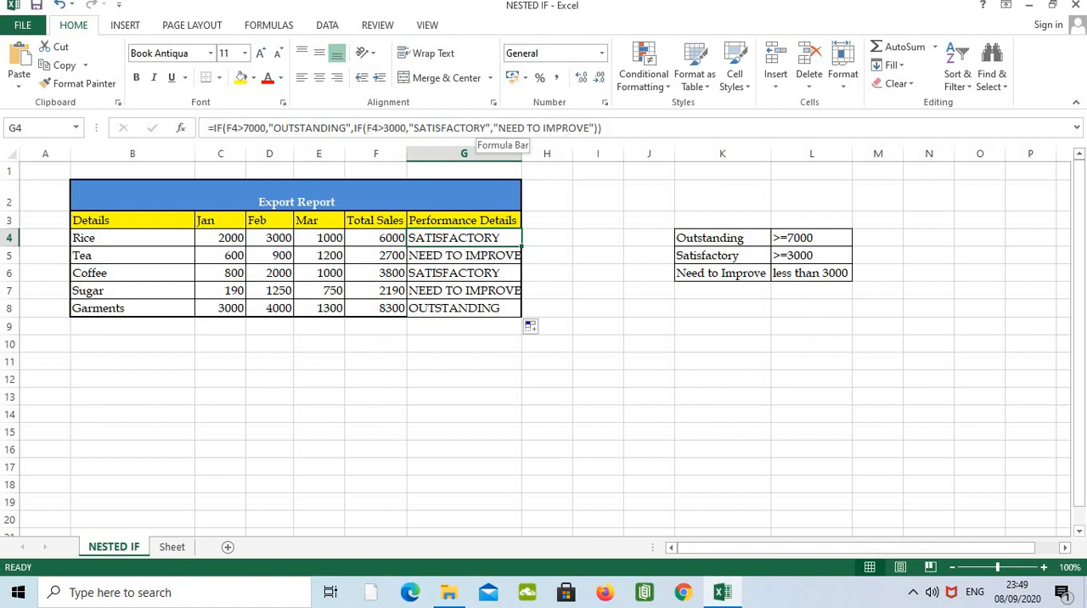
mouse_move(450, 237)
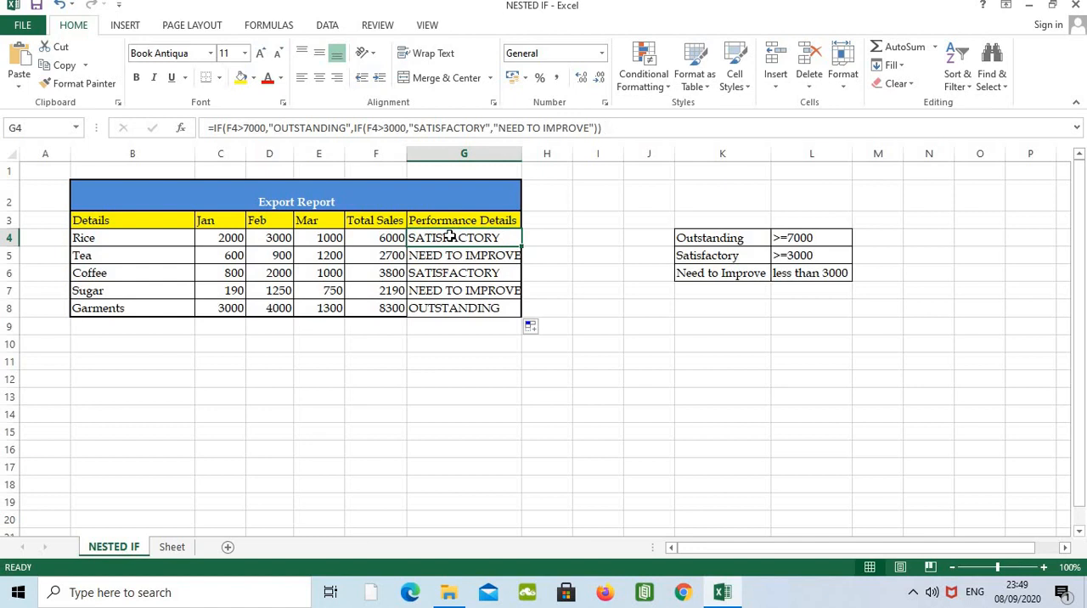
mouse_move(466, 322)
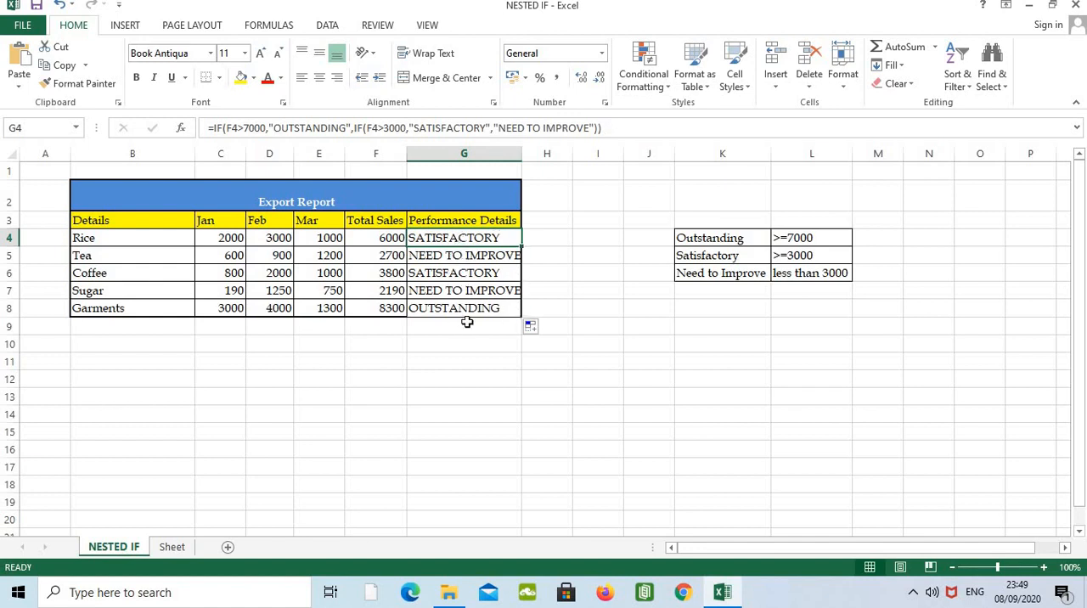